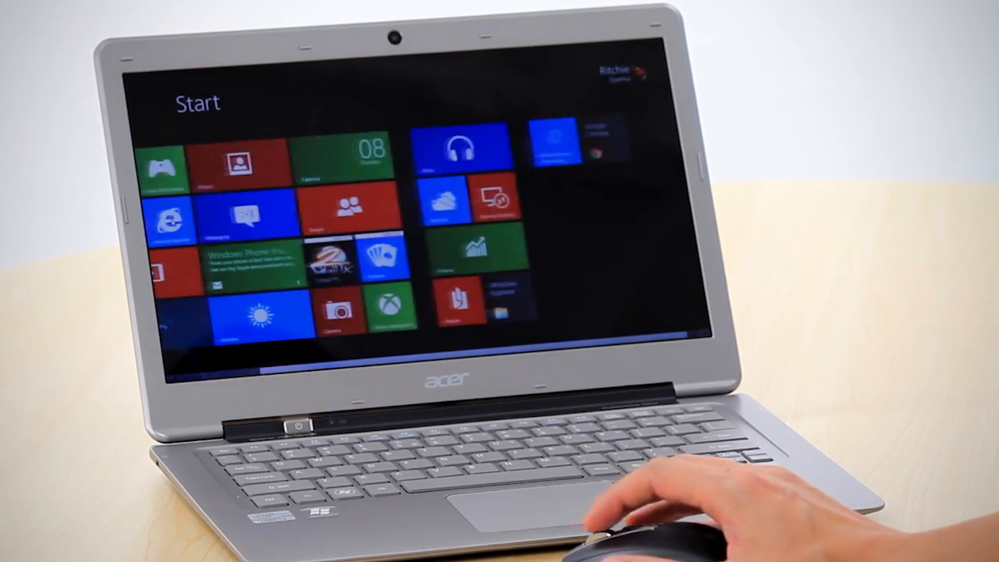
scroll("left", 3)
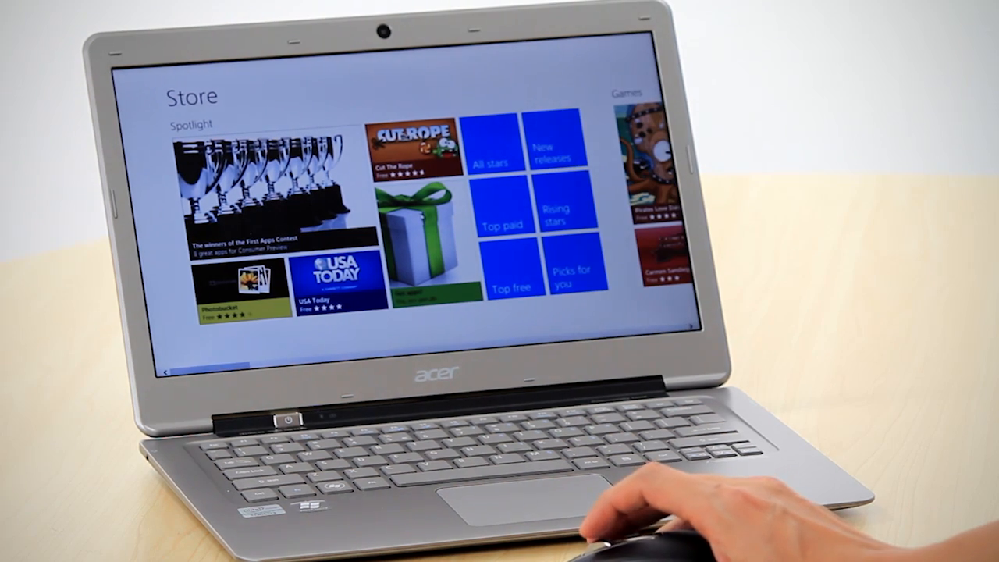
scroll("right", 3)
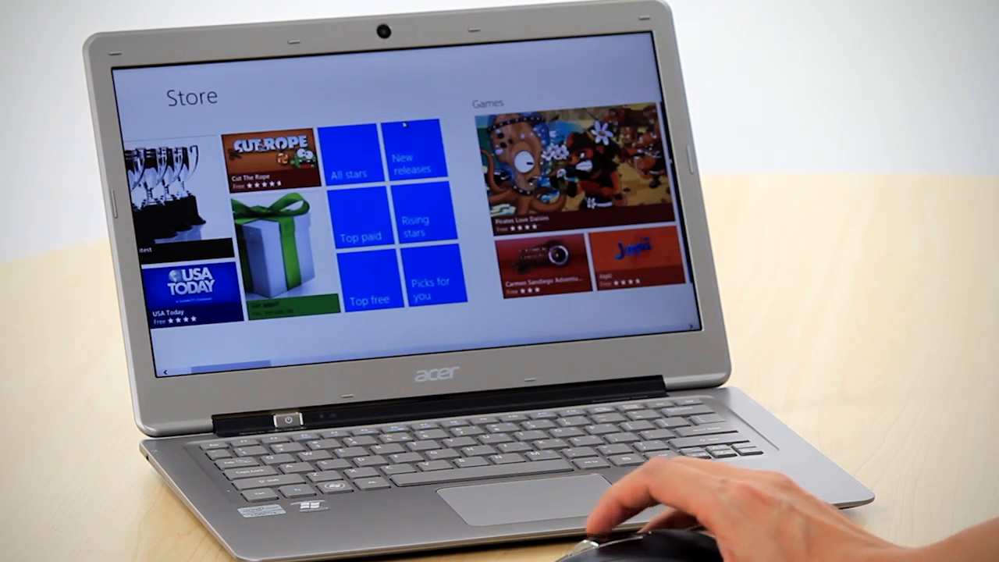
scroll("right", 3)
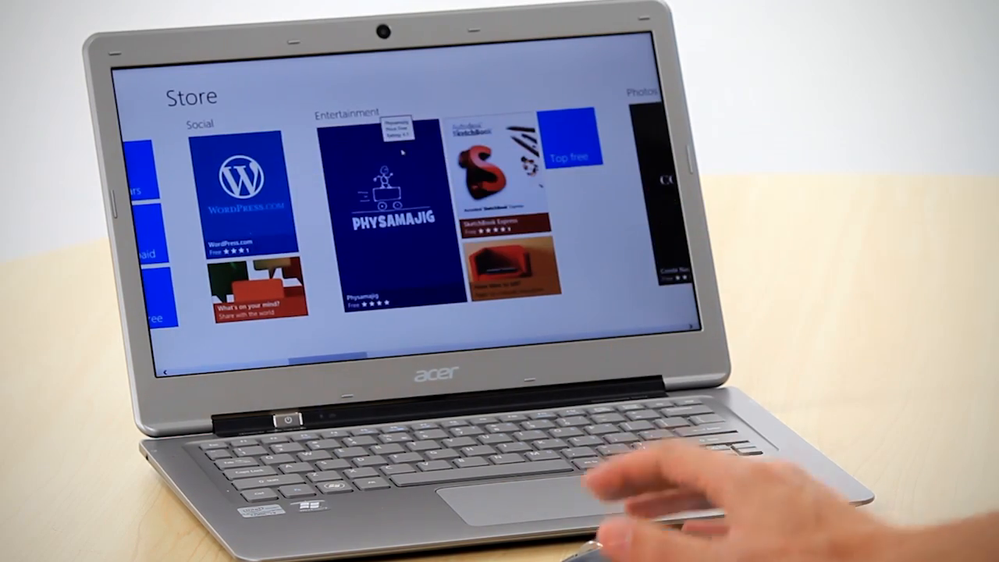
scroll("right", 3)
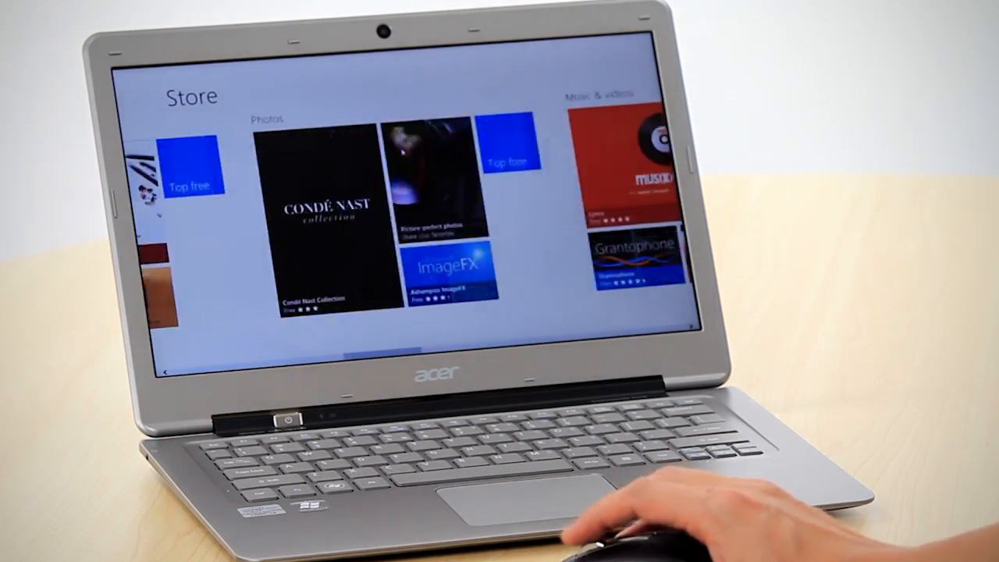
scroll("left", 3)
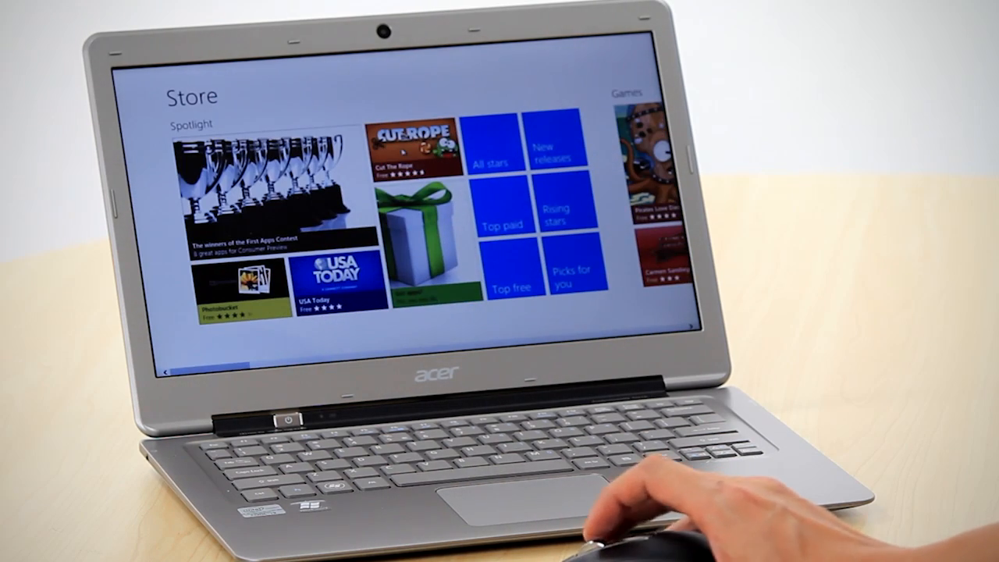